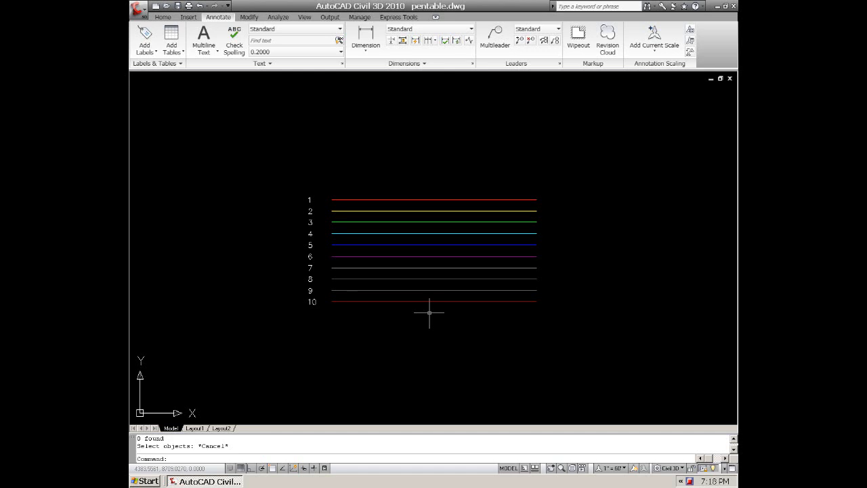
mouse_move(397, 278)
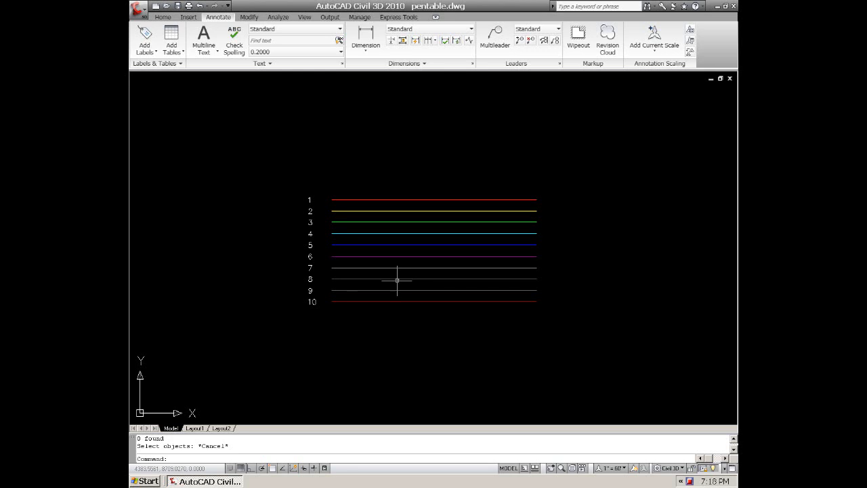
mouse_move(403, 276)
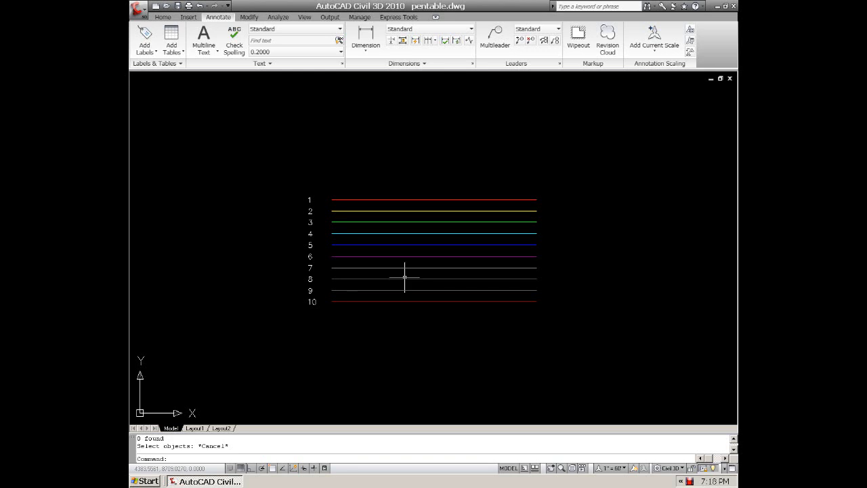
Step: Bring up the Plot dialog for the drawing with the PLOT command
type("plot")
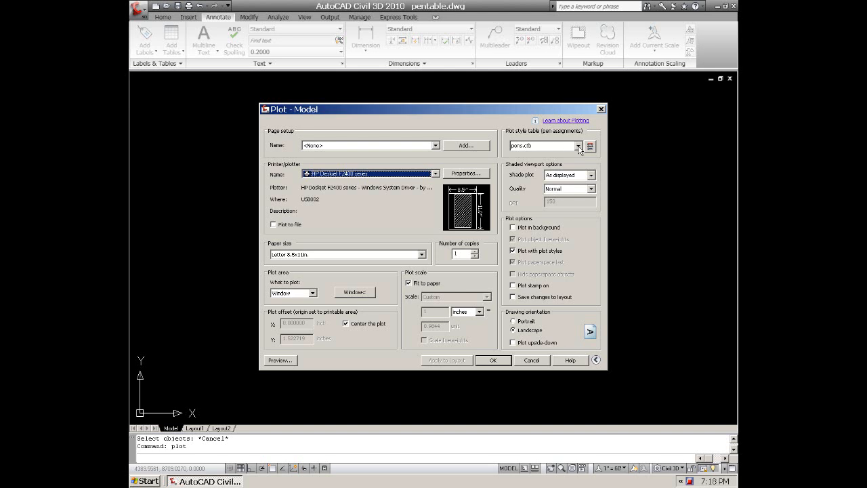
Step: Create a new colour-dependent plot style table named newstyle.ctb from scratch
left_click(577, 146)
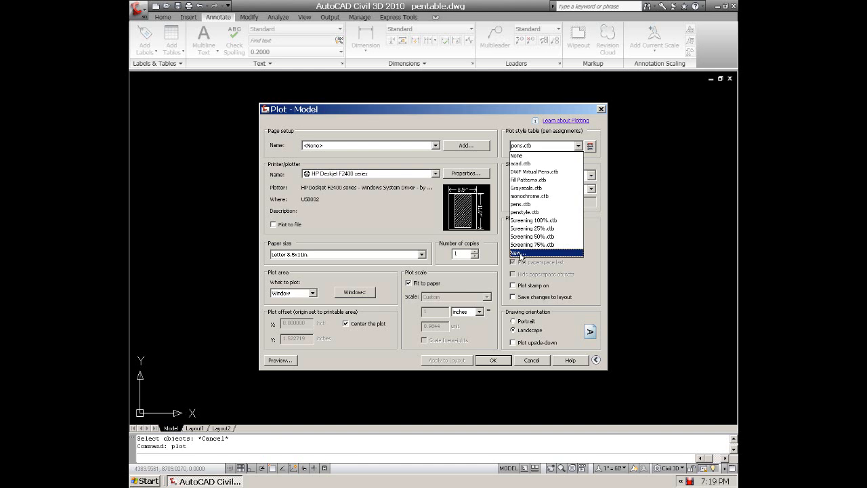
left_click(522, 252)
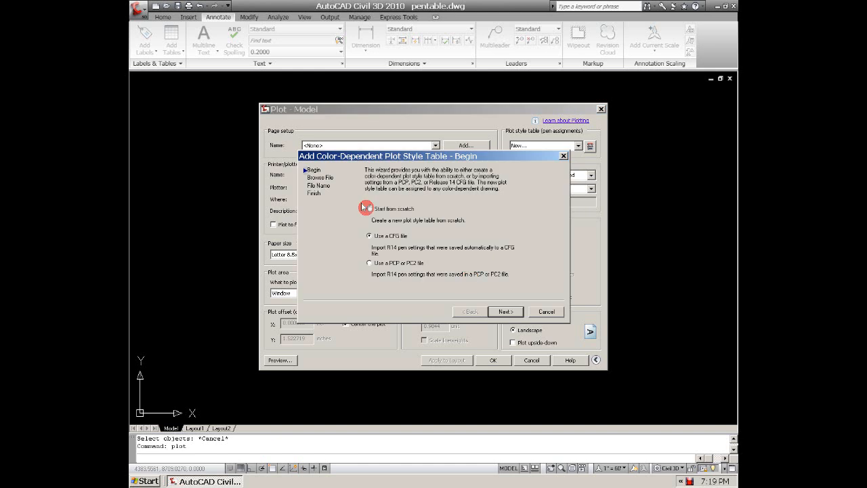
left_click(504, 311)
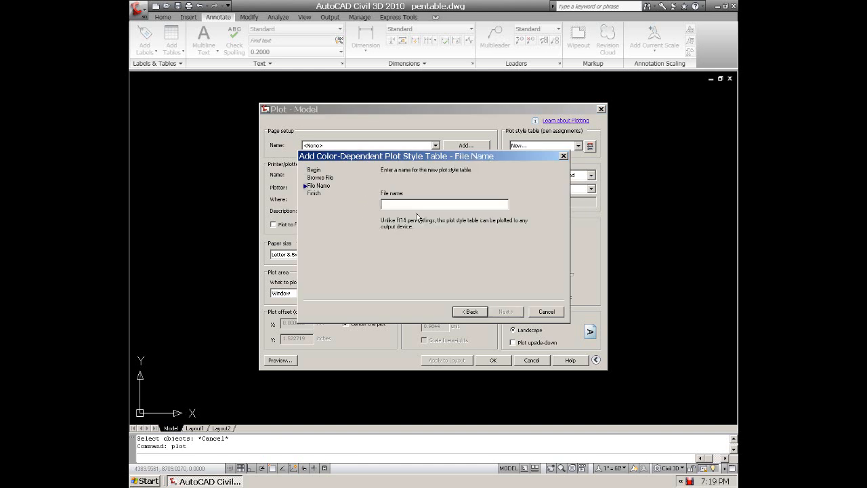
type("newstyle")
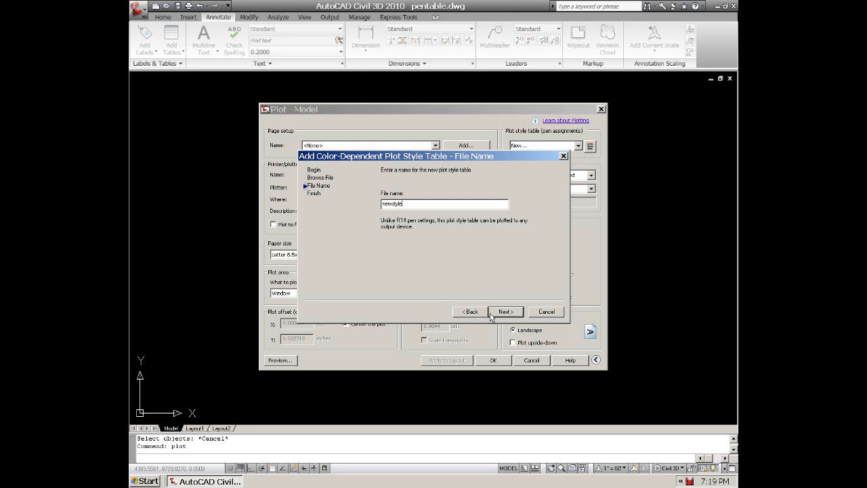
left_click(503, 312)
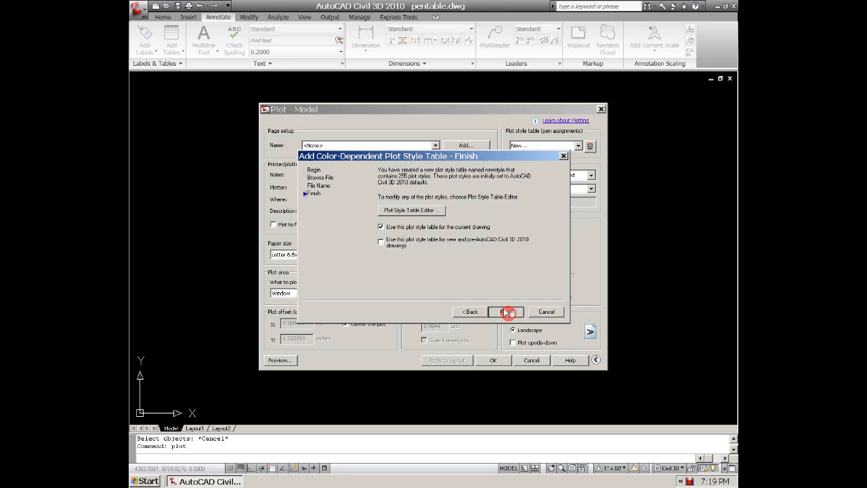
left_click(506, 312)
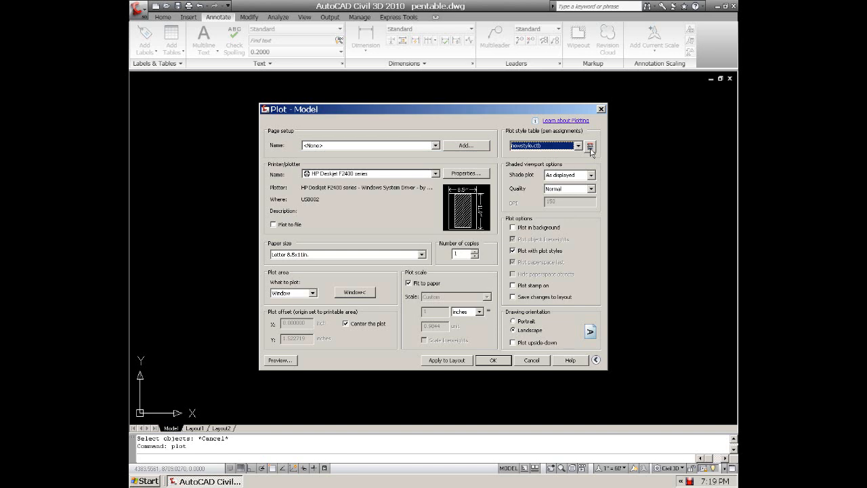
mouse_move(591, 149)
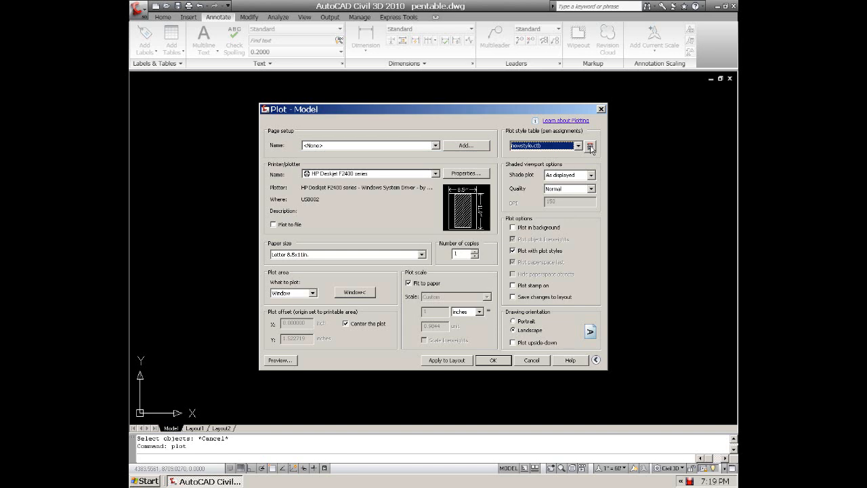
Step: Bring newstyle.ctb up in the Plot Style Table Editor
left_click(591, 146)
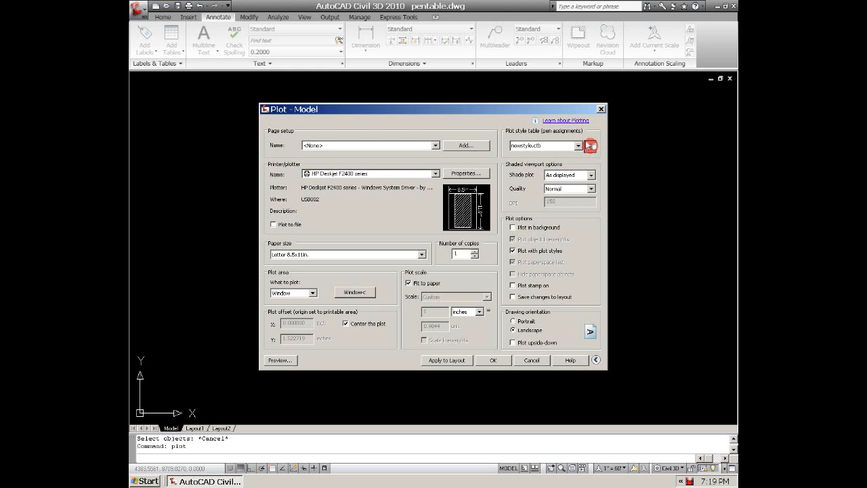
left_click(591, 146)
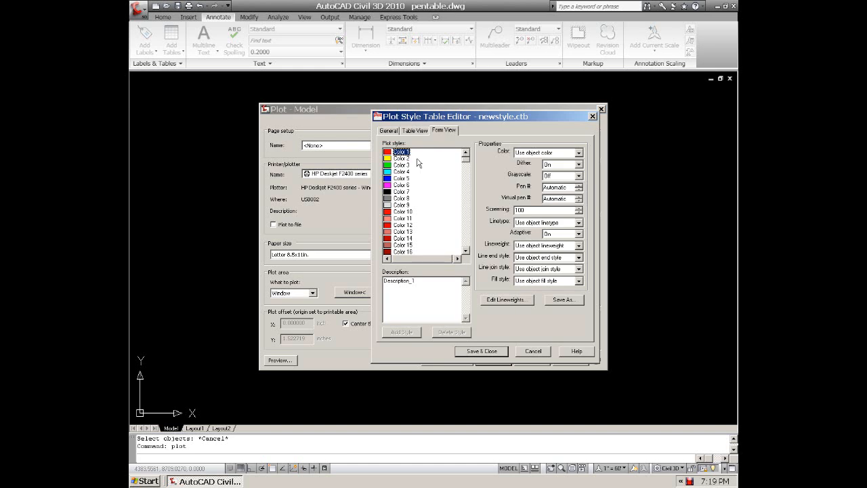
mouse_move(436, 173)
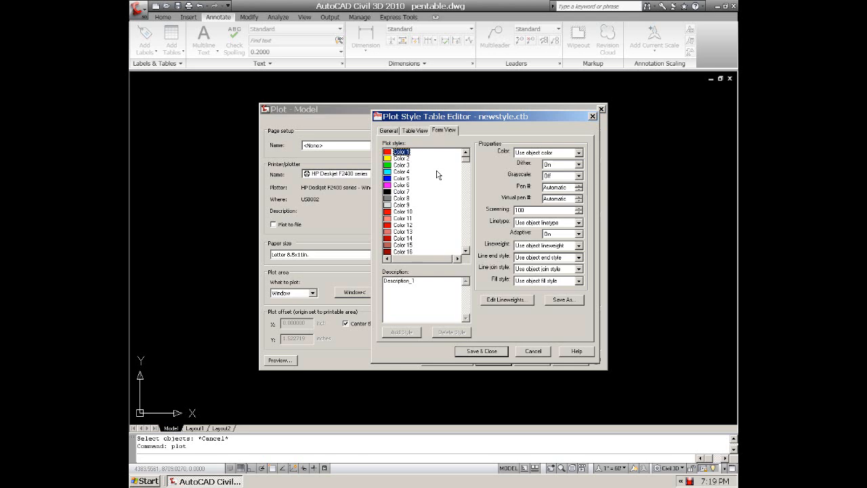
scroll("down", 3)
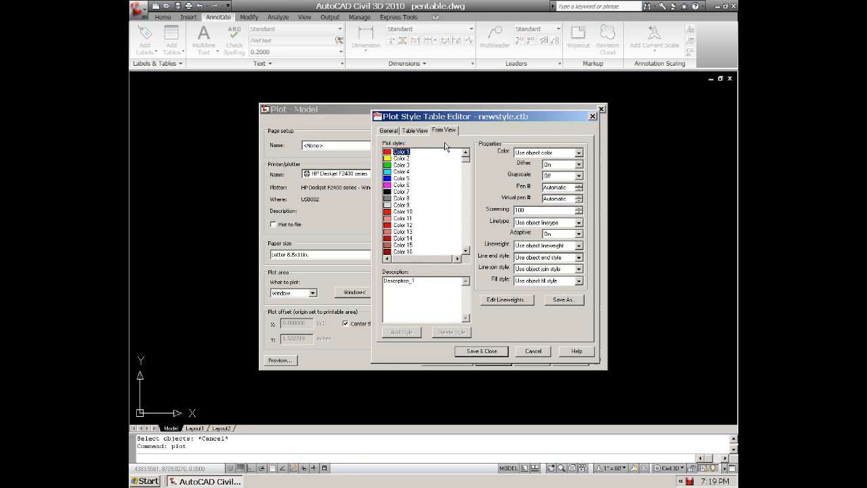
mouse_move(440, 176)
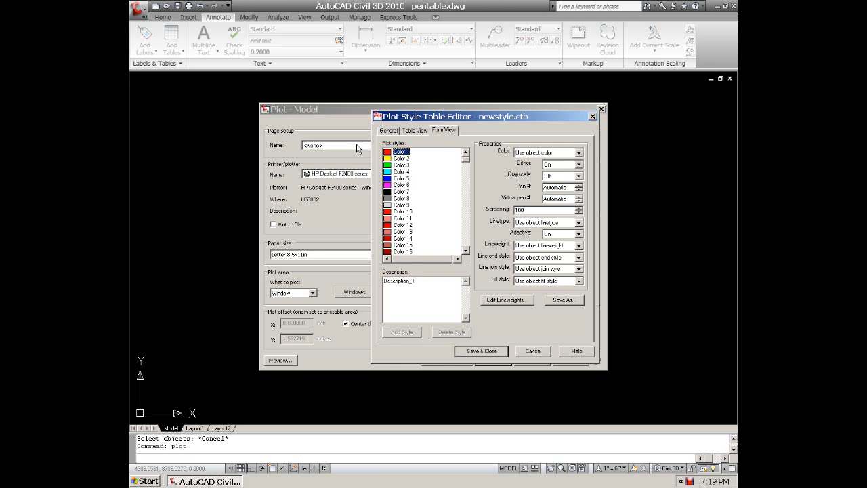
mouse_move(417, 185)
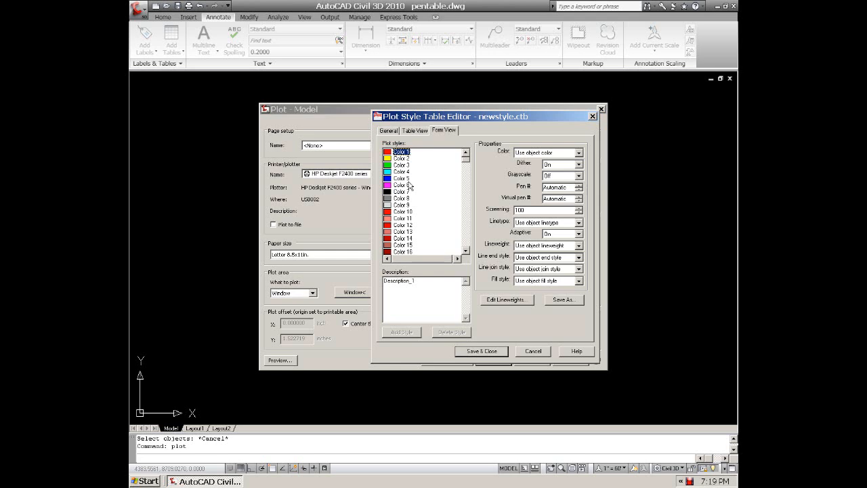
mouse_move(484, 169)
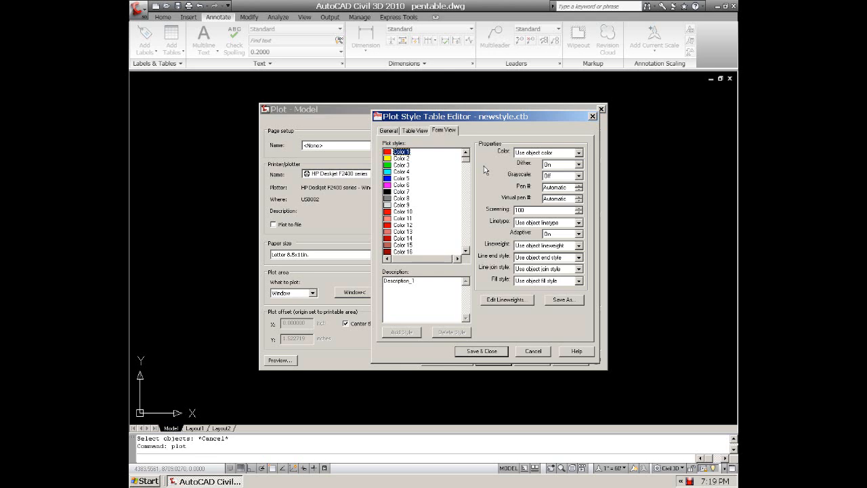
mouse_move(482, 168)
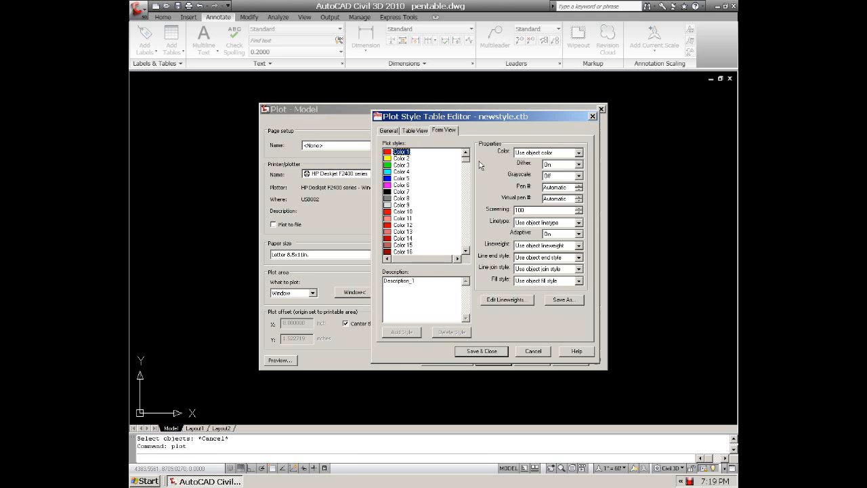
mouse_move(570, 165)
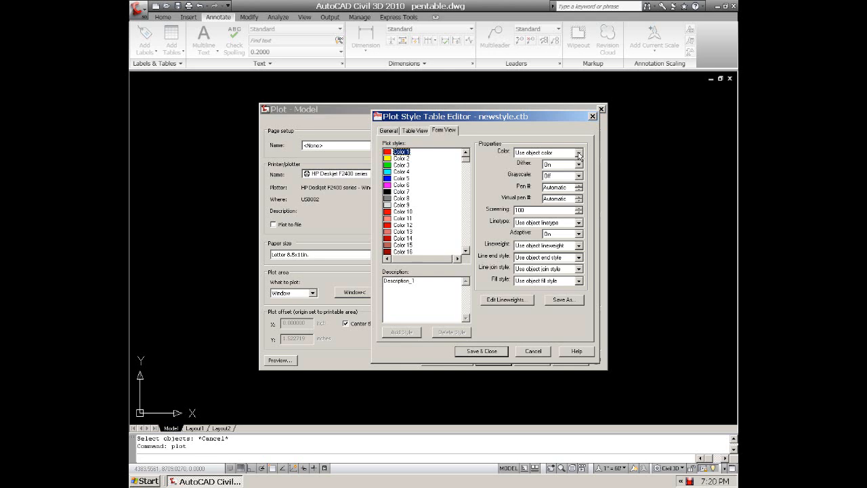
Step: Make Color 1 plot in black with its own lineweight
left_click(580, 152)
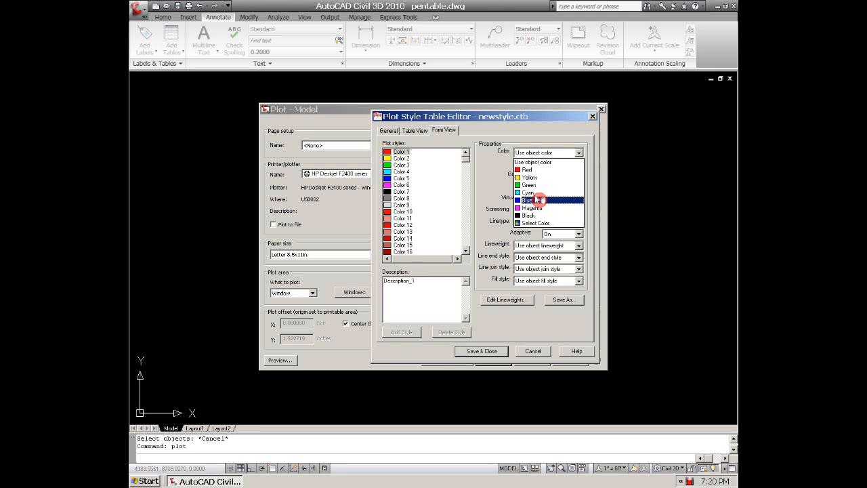
left_click(528, 215)
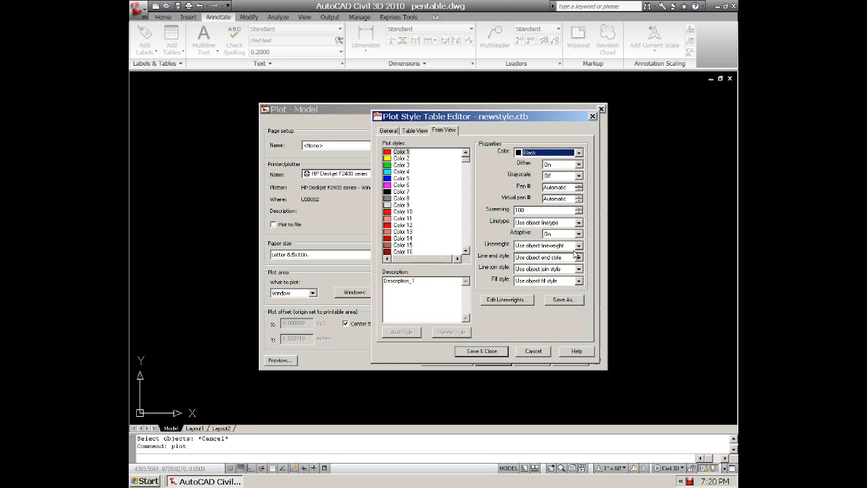
left_click(580, 246)
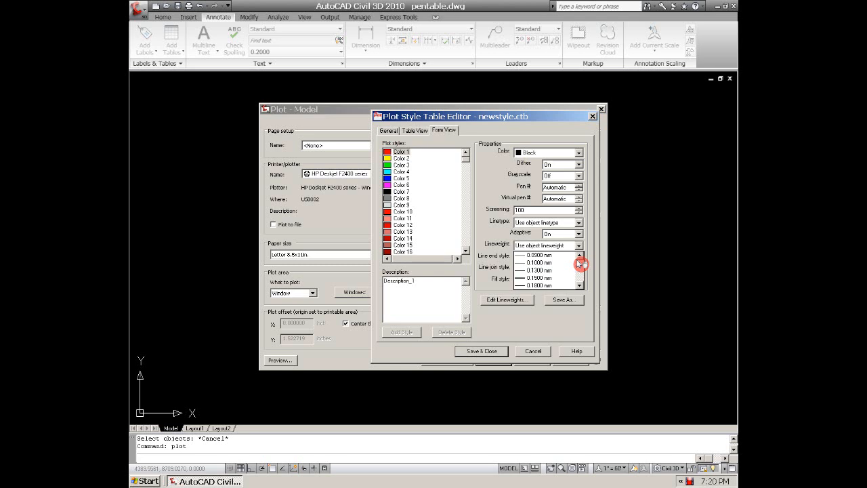
left_click(401, 157)
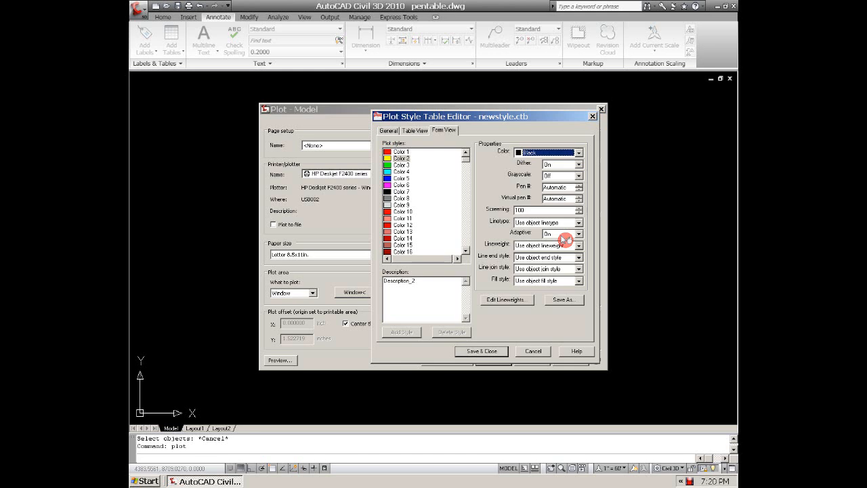
Step: Make Color 3 and Color 4 plot in black, each with its own lineweight
left_click(580, 245)
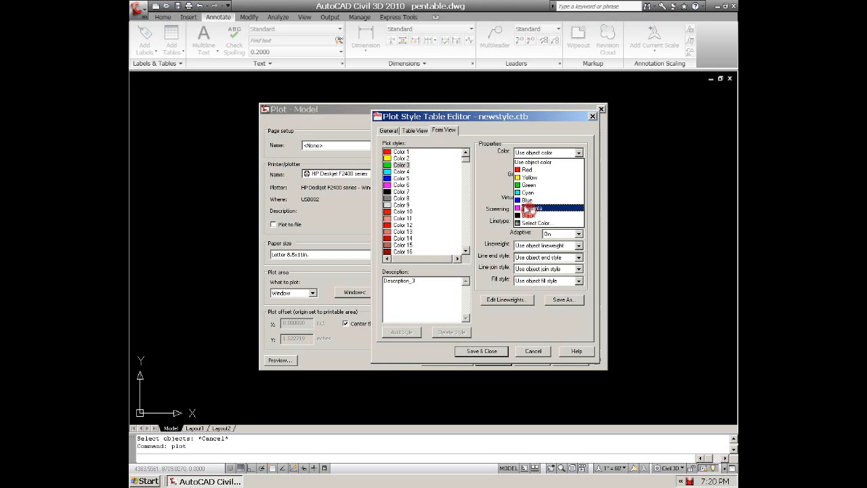
left_click(528, 209)
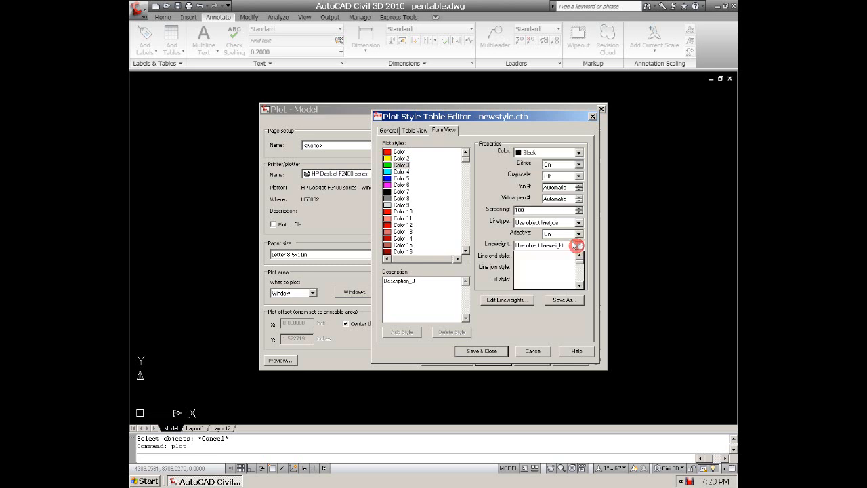
left_click(579, 245)
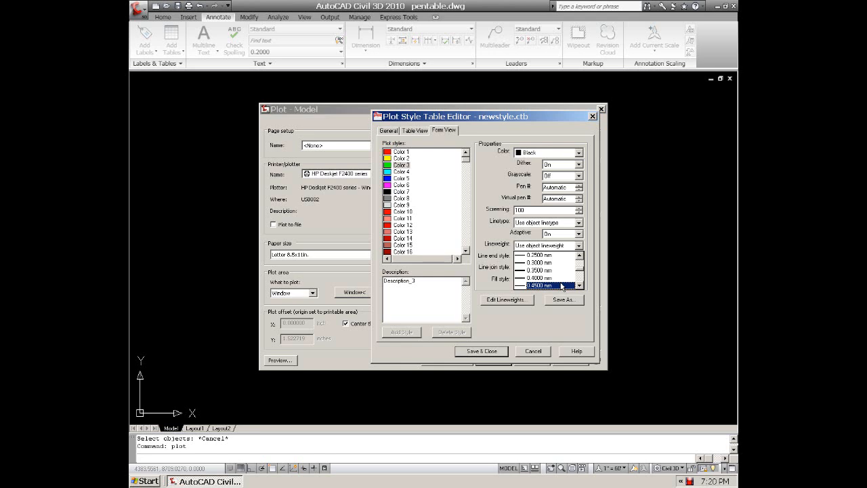
left_click(401, 171)
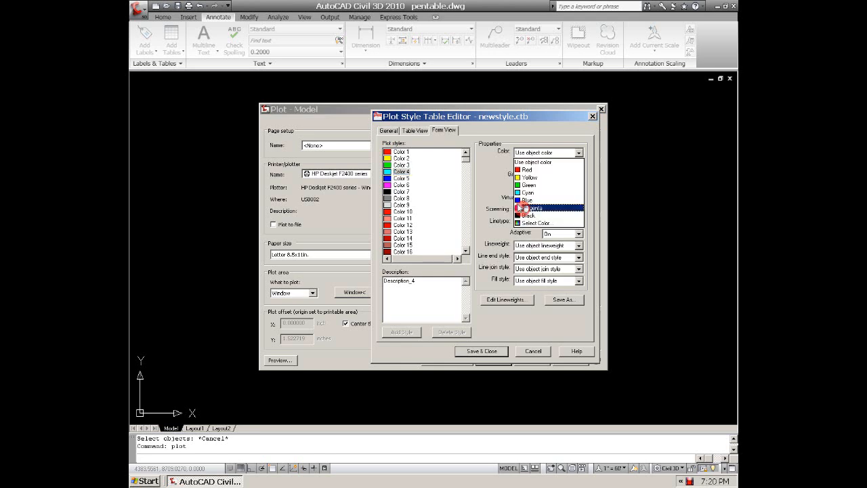
left_click(528, 216)
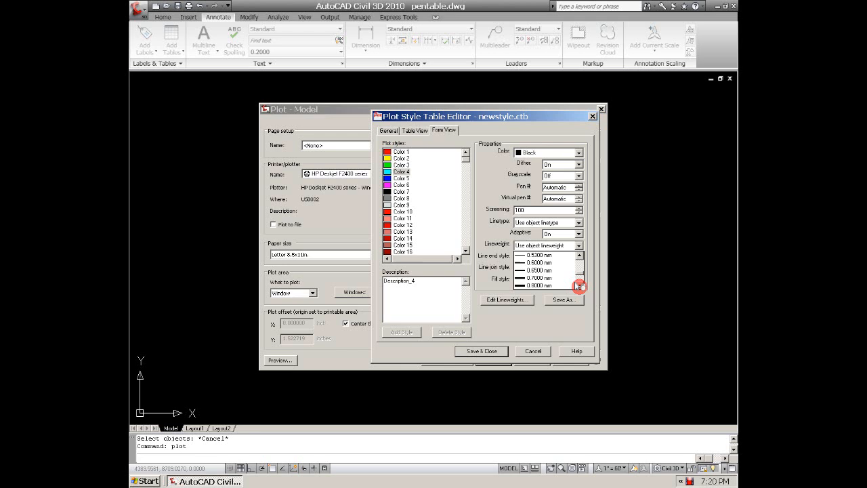
left_click(401, 178)
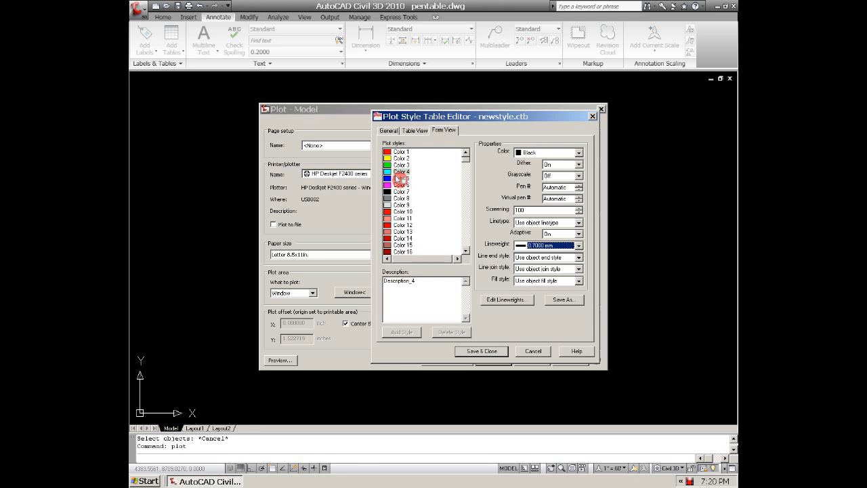
Step: Make Color 5 plot in black with screening and its own lineweight
left_click(401, 179)
type("50")
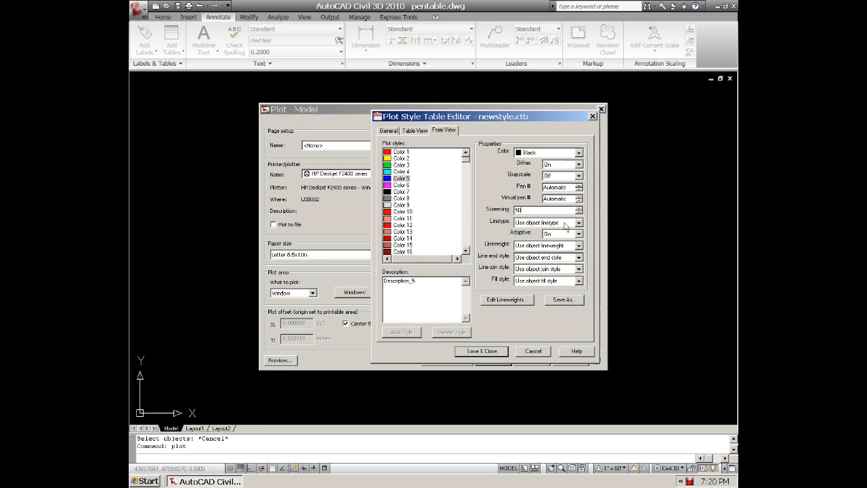
left_click(579, 257)
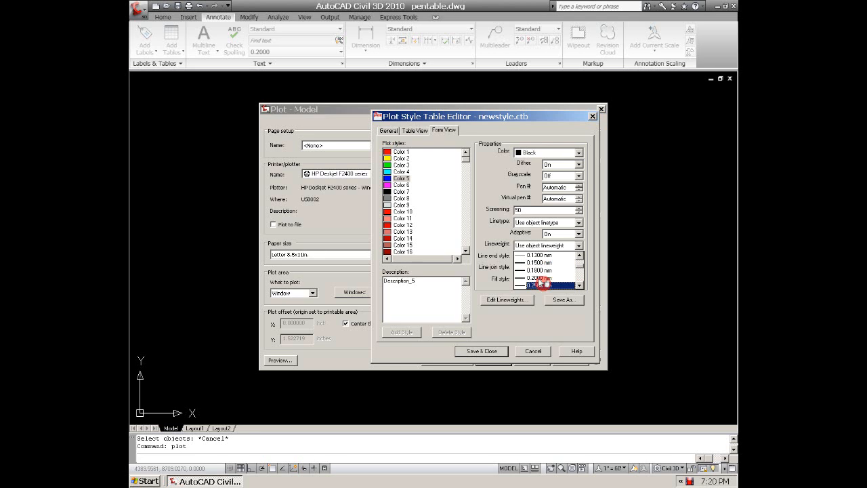
left_click(401, 185)
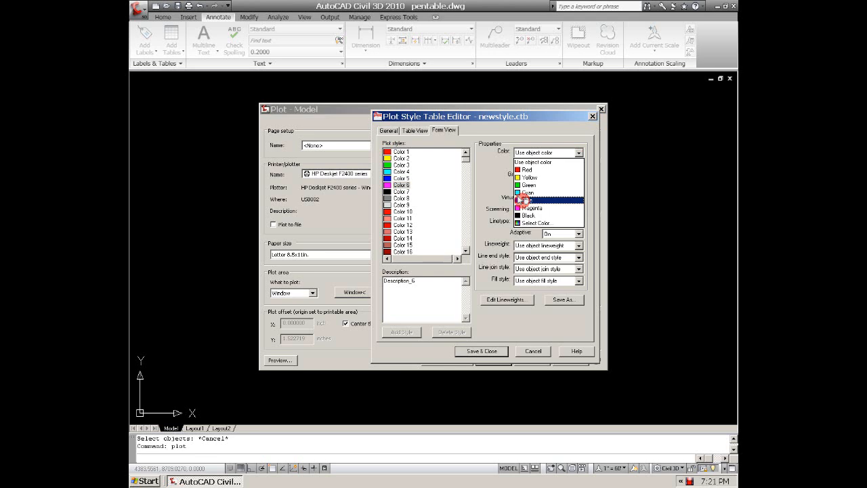
Step: Make Colors 6 and 7 plot in black with assigned lineweights
left_click(528, 215)
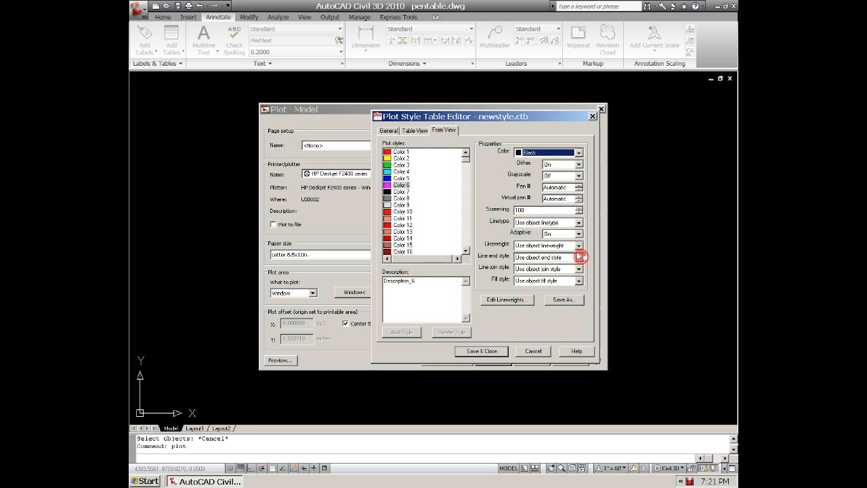
left_click(578, 257)
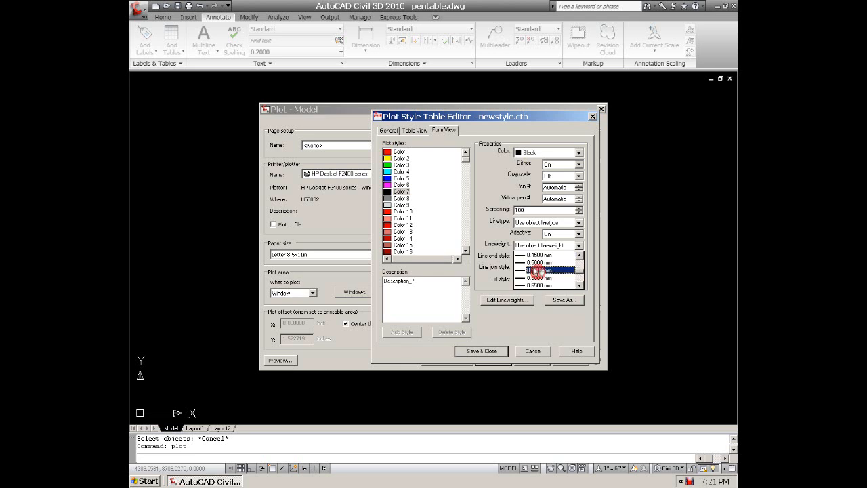
left_click(401, 198)
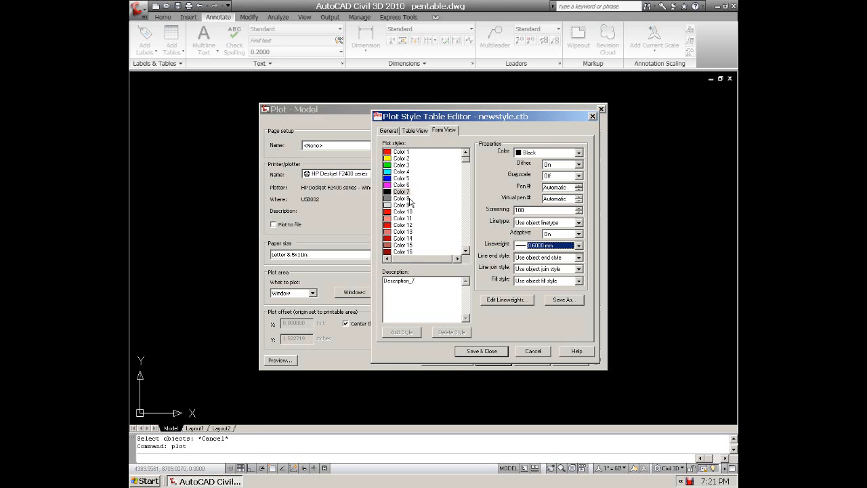
left_click(401, 197)
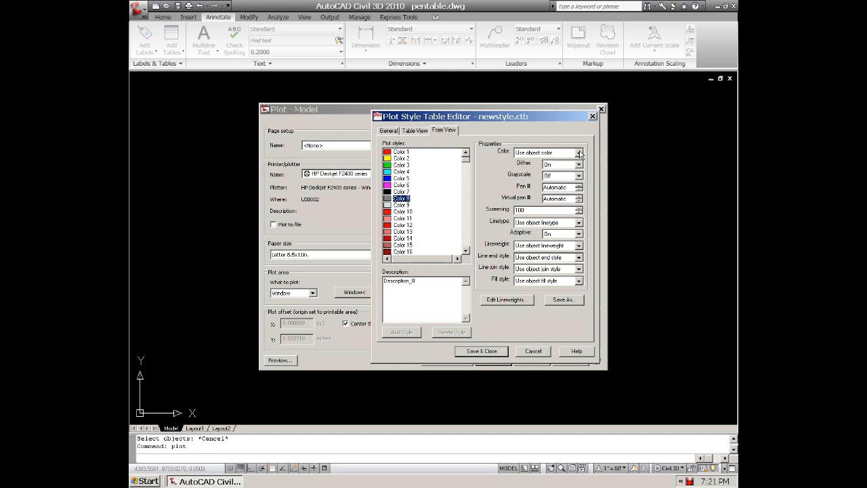
Step: Make Colors 8, 9 and 10 plot red, yellow and green with set lineweights
left_click(579, 152)
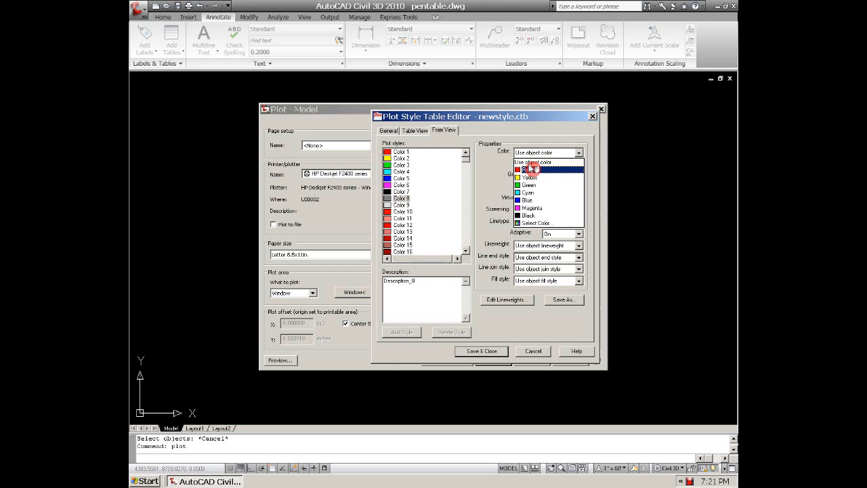
left_click(528, 168)
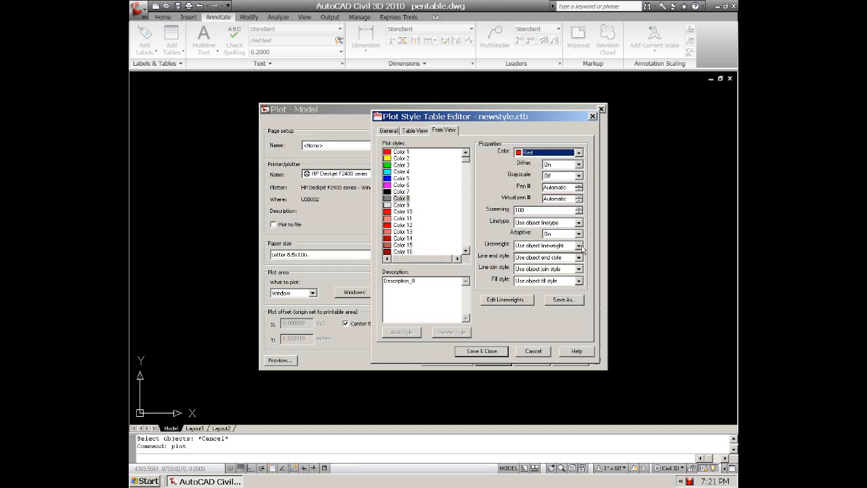
left_click(578, 246)
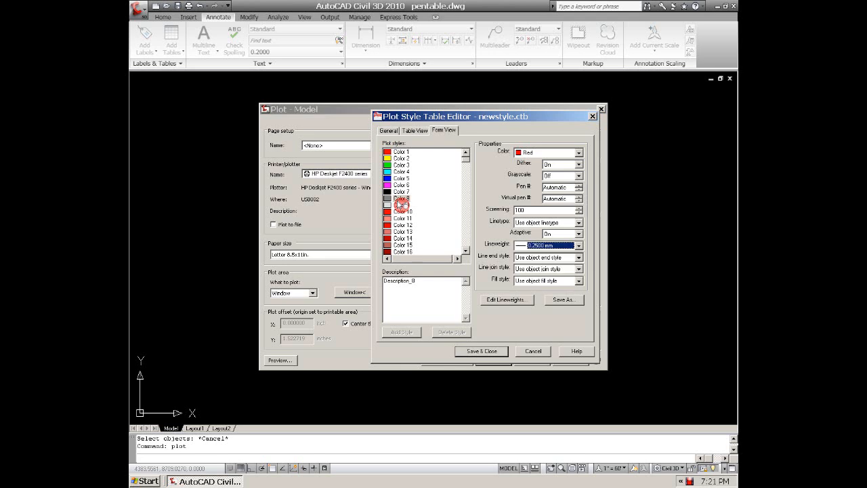
left_click(579, 152)
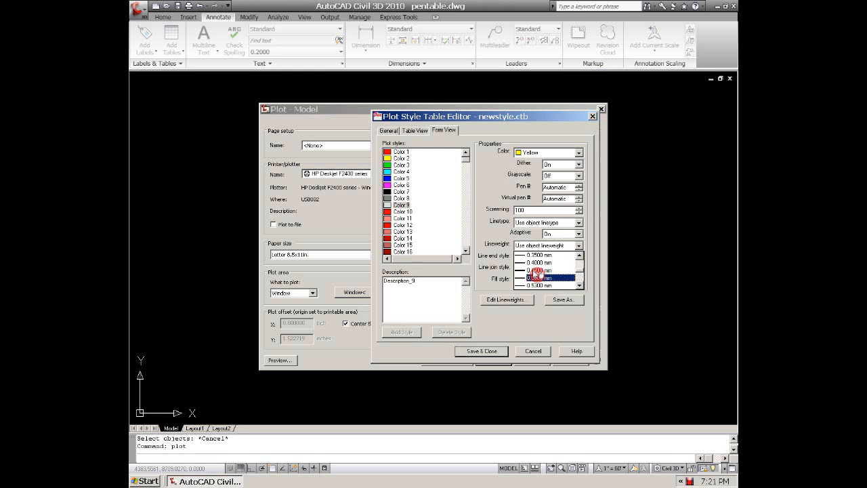
left_click(402, 211)
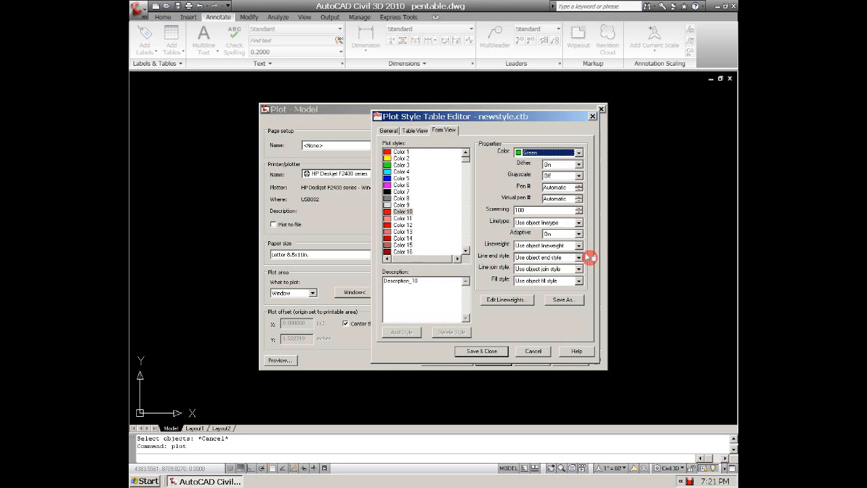
left_click(578, 257)
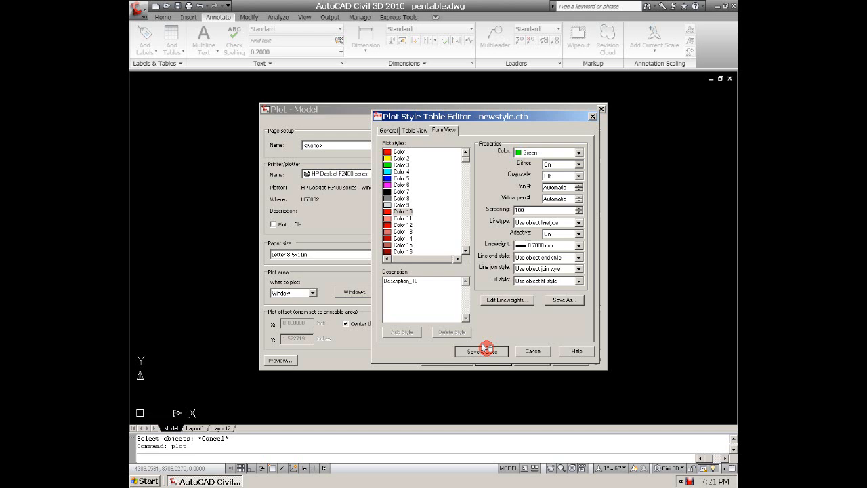
Step: Save newstyle.ctb and close the Plot Style Table Editor
left_click(481, 351)
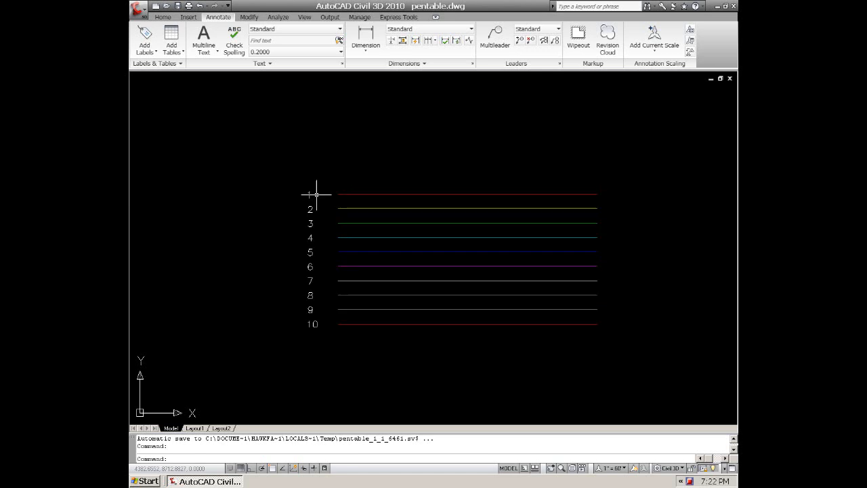
mouse_move(323, 236)
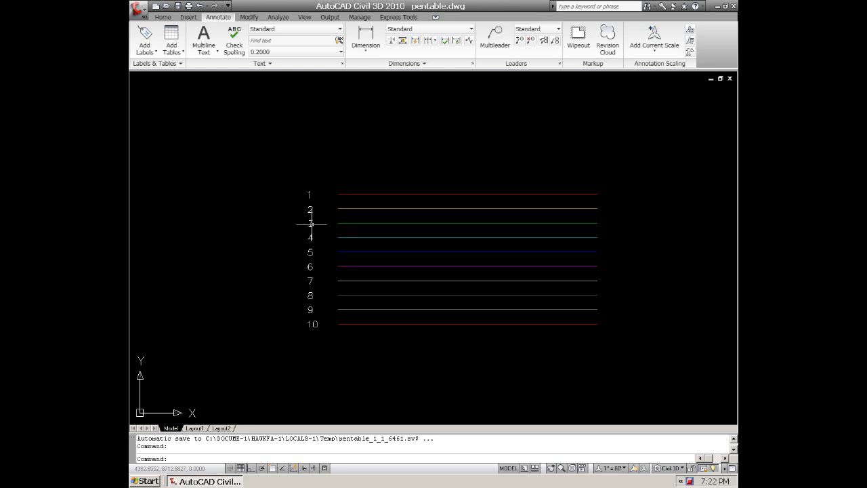
mouse_move(300, 281)
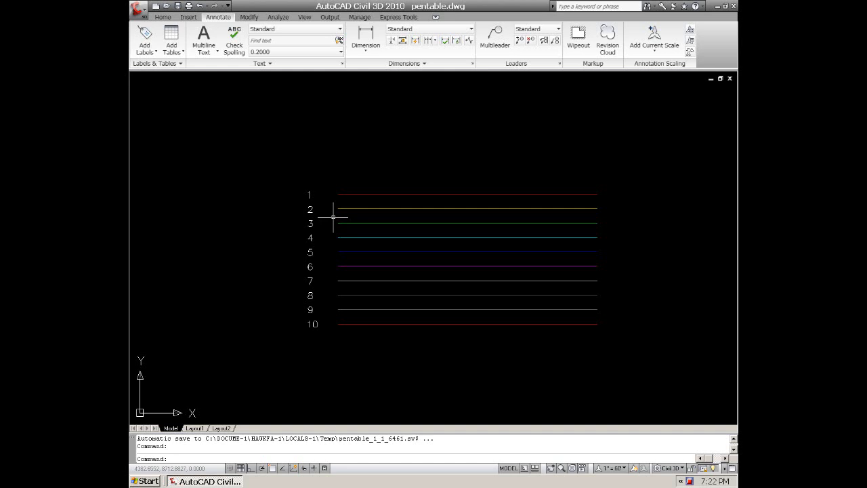
mouse_move(428, 299)
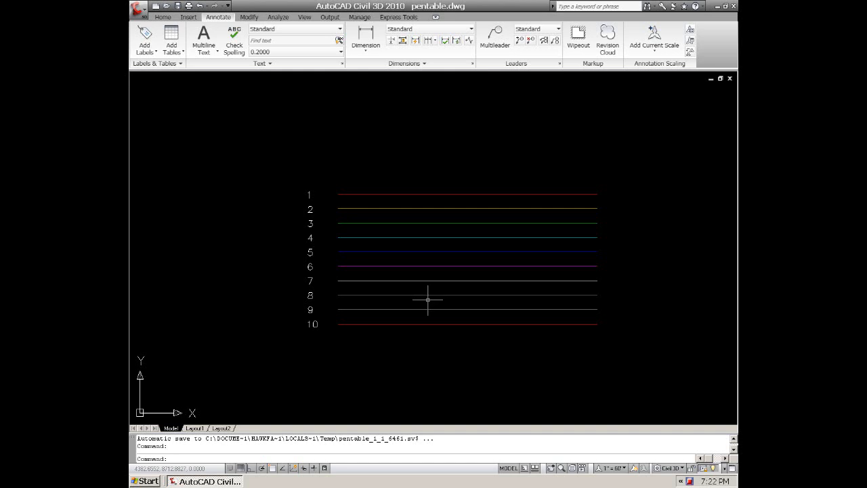
Step: Bring up the Plot dialog again with newstyle.ctb assigned
type("plot")
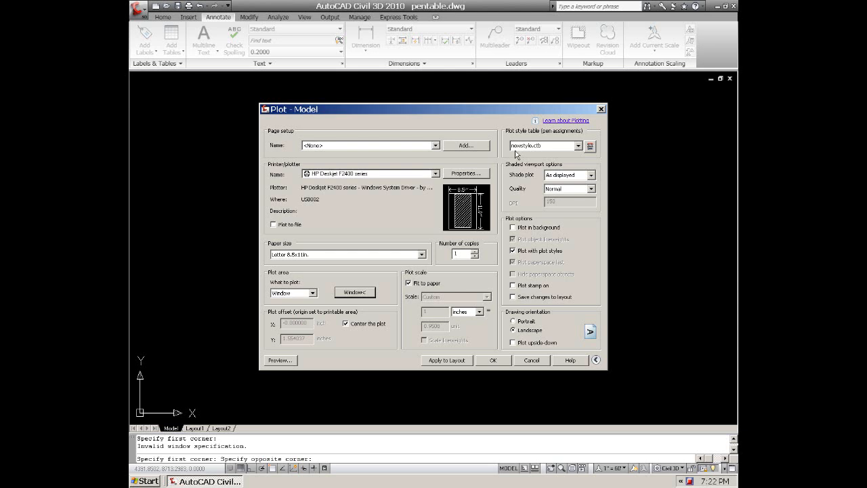
mouse_move(560, 150)
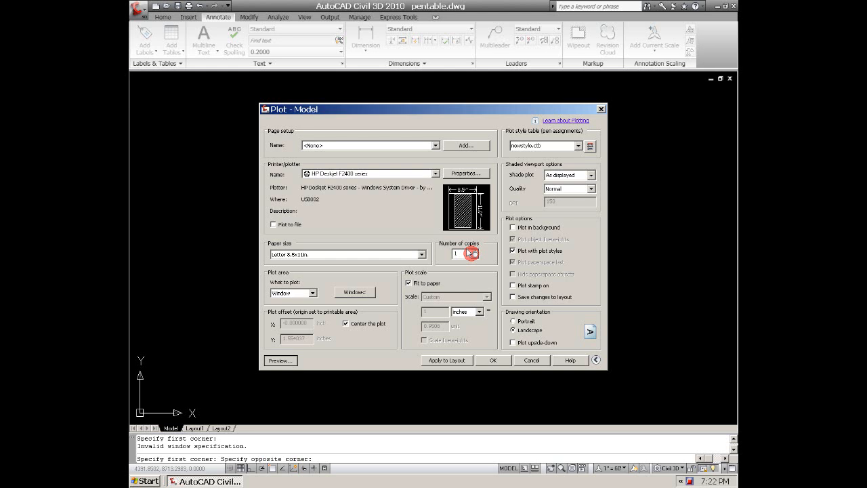
Step: Preview how the ten numbered lines print with newstyle.ctb
left_click(279, 360)
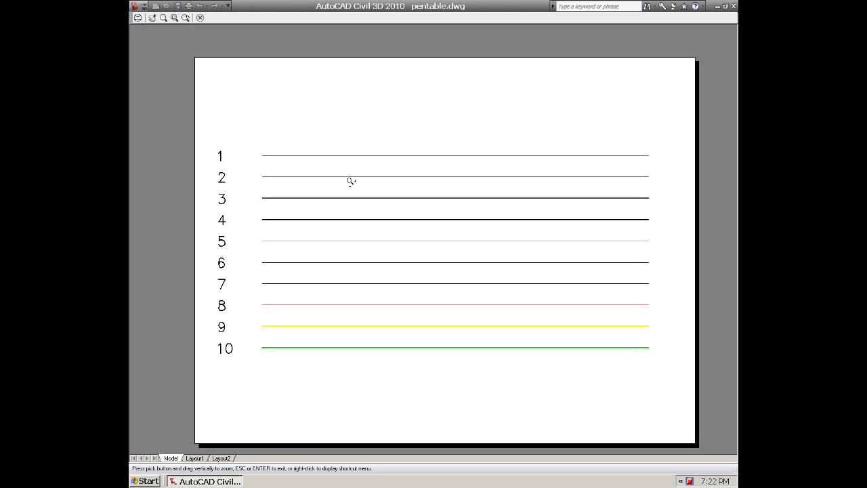
mouse_move(303, 184)
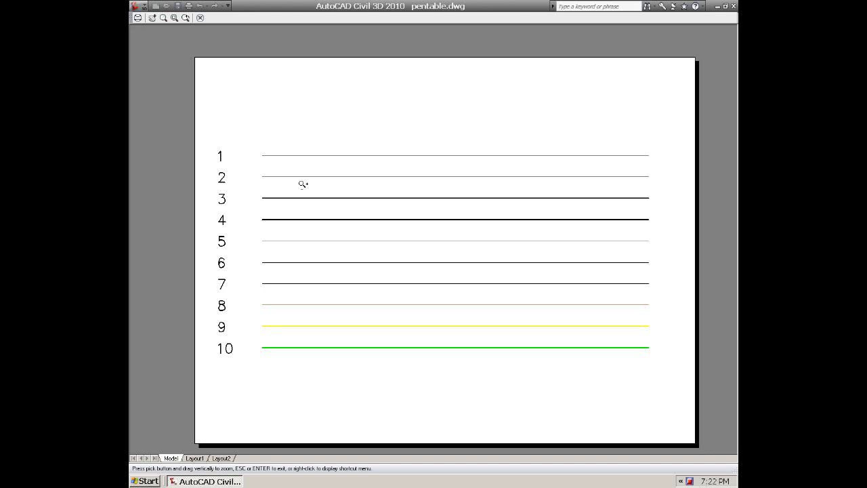
mouse_move(281, 168)
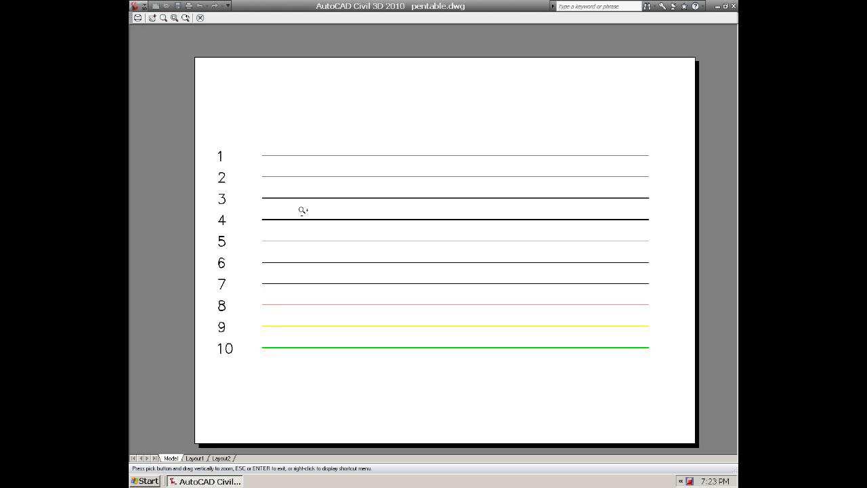
Step: Zoom in on the previewed lines to inspect their weights and colours
left_click_drag(303, 210, 336, 217)
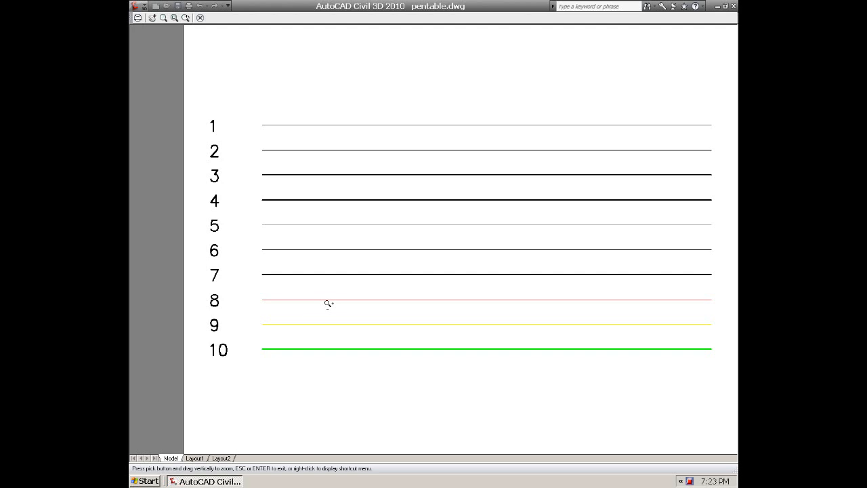
left_click_drag(328, 304, 295, 324)
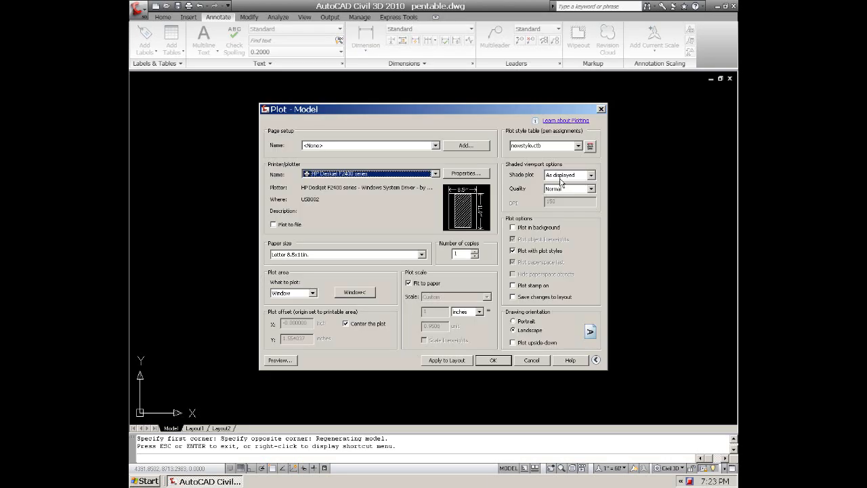
Step: Review several colours' output settings in newstyle.ctb, then save and close the table
left_click(591, 145)
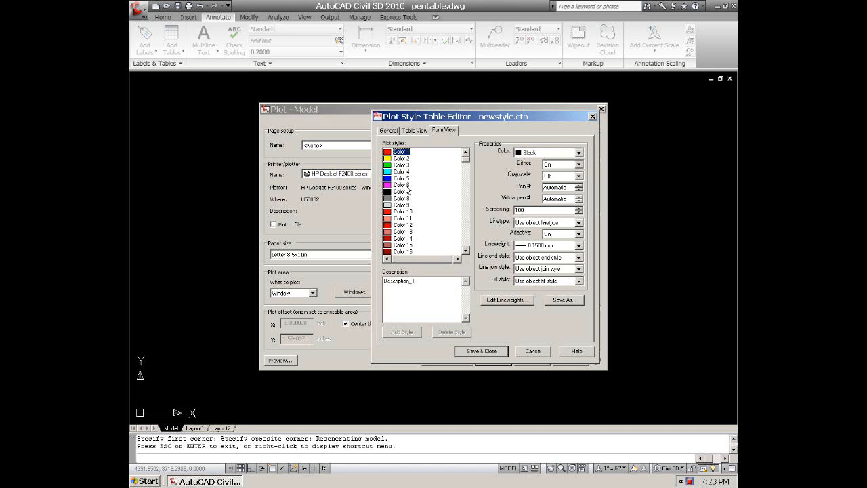
left_click(401, 184)
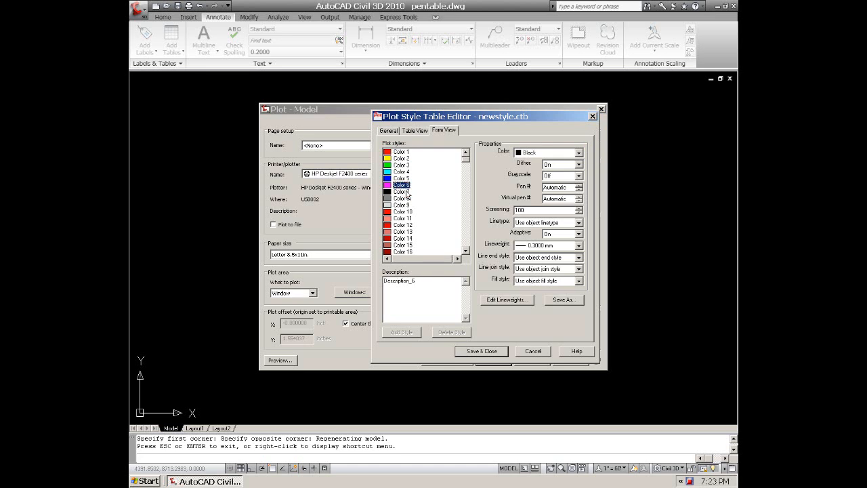
left_click(401, 198)
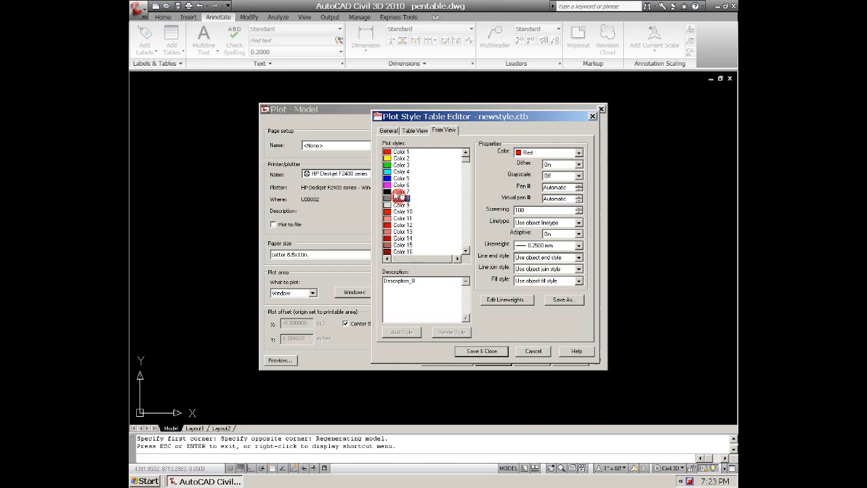
left_click(401, 193)
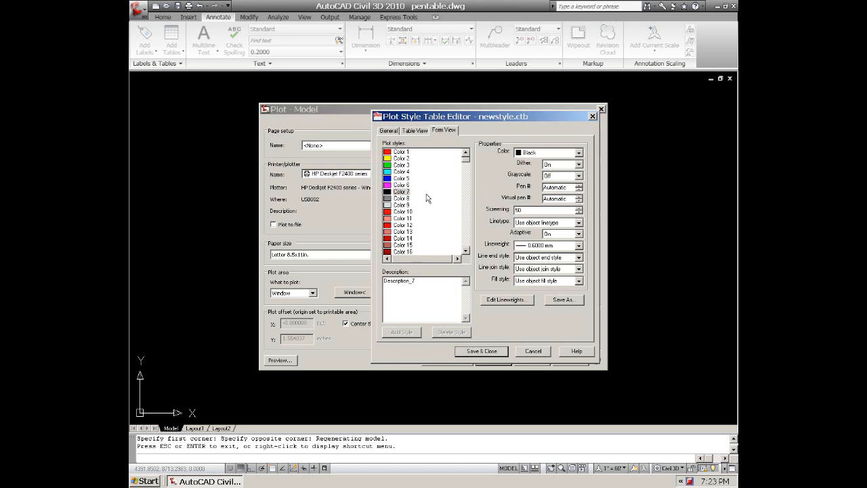
left_click(400, 185)
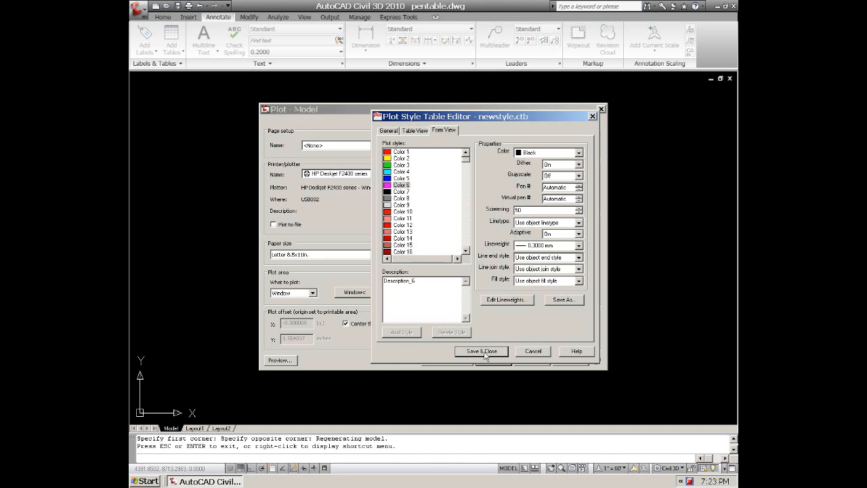
left_click(482, 351)
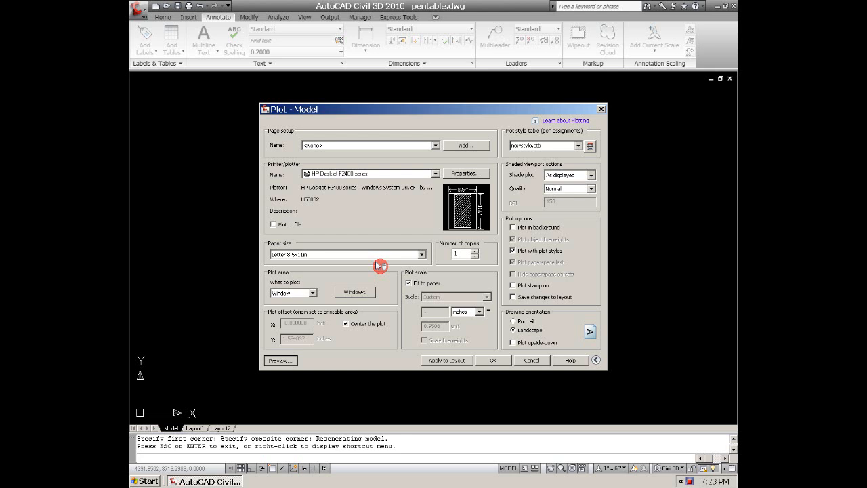
Step: Close the Plot dialog and return to the drawing of ten numbered lines
left_click(279, 360)
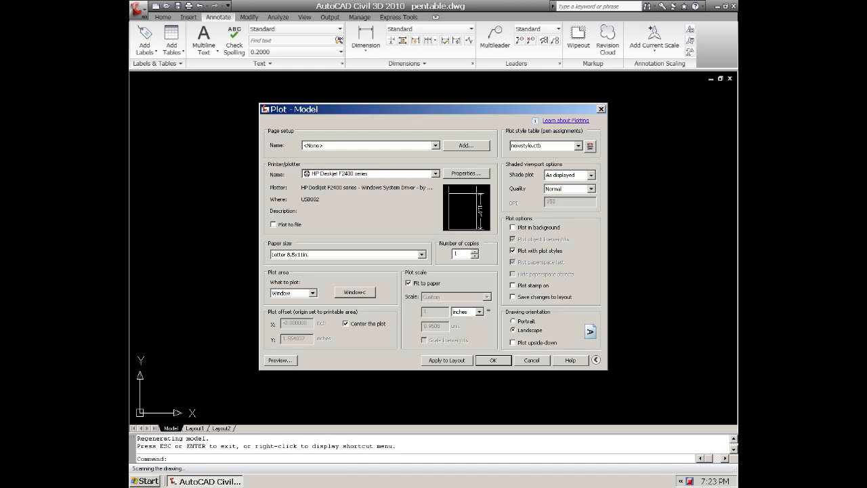
left_click(493, 361)
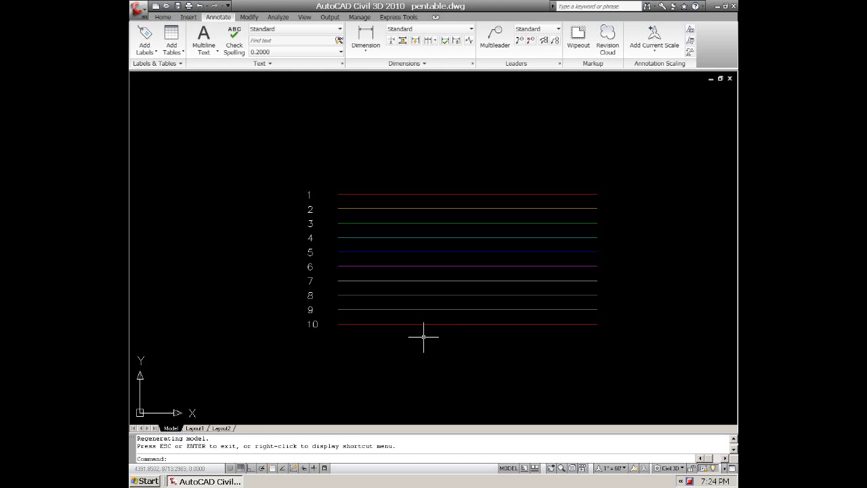
mouse_move(419, 338)
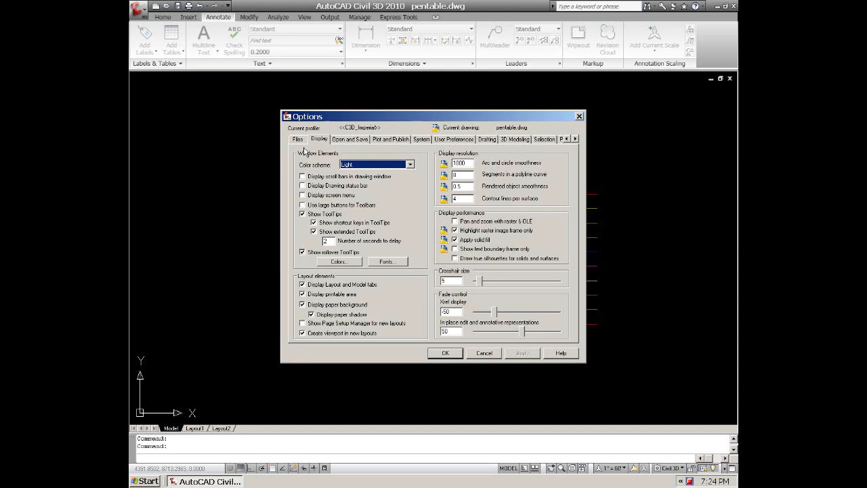
Step: Show the Files search paths in Options and expand Printer Support File Paths to the Plot Style Table Search Path
left_click(298, 138)
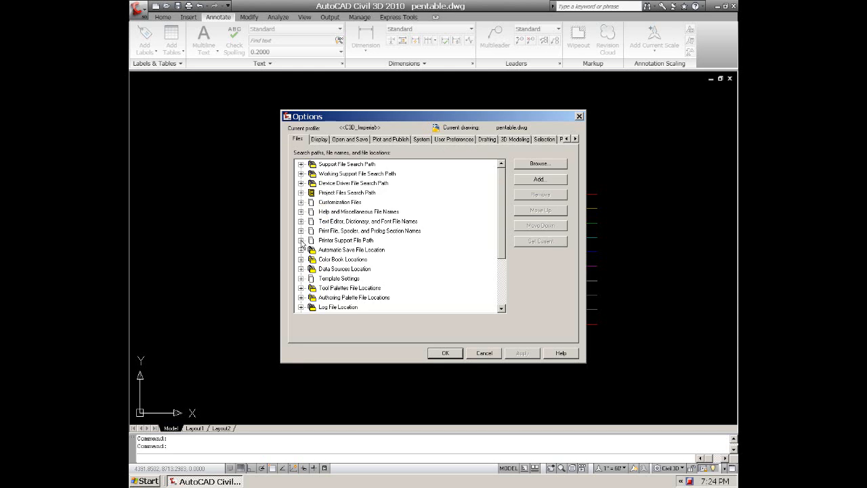
left_click(301, 242)
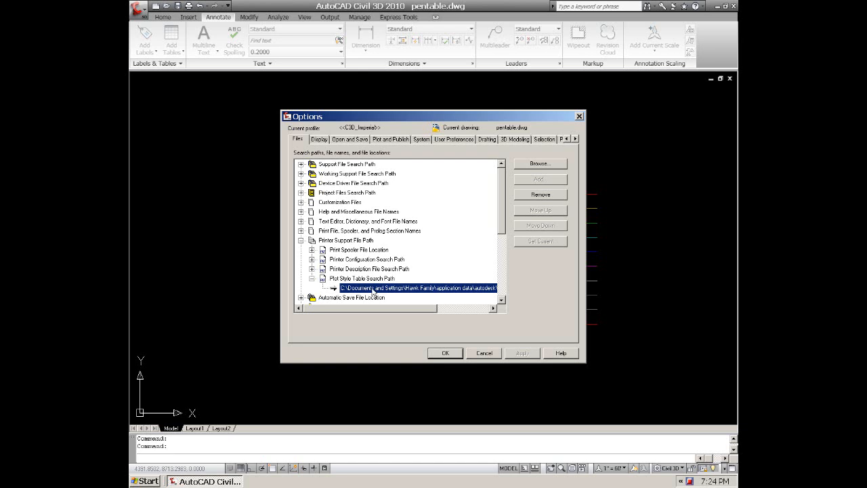
mouse_move(398, 292)
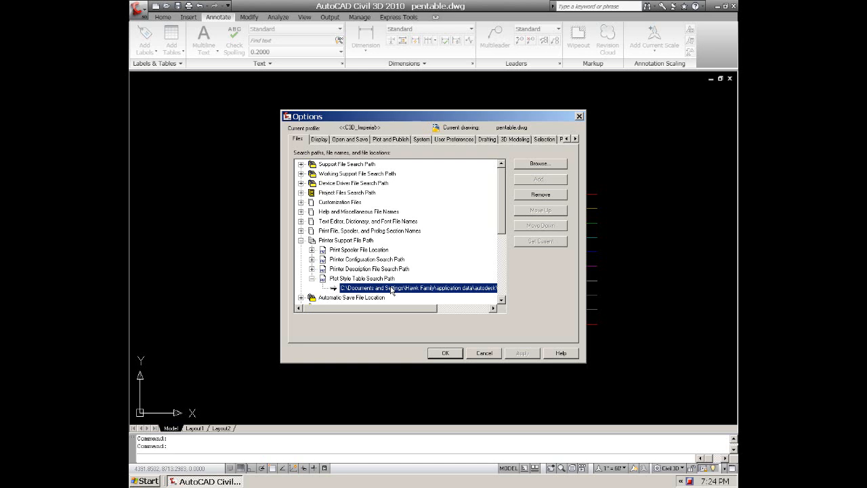
mouse_move(444, 365)
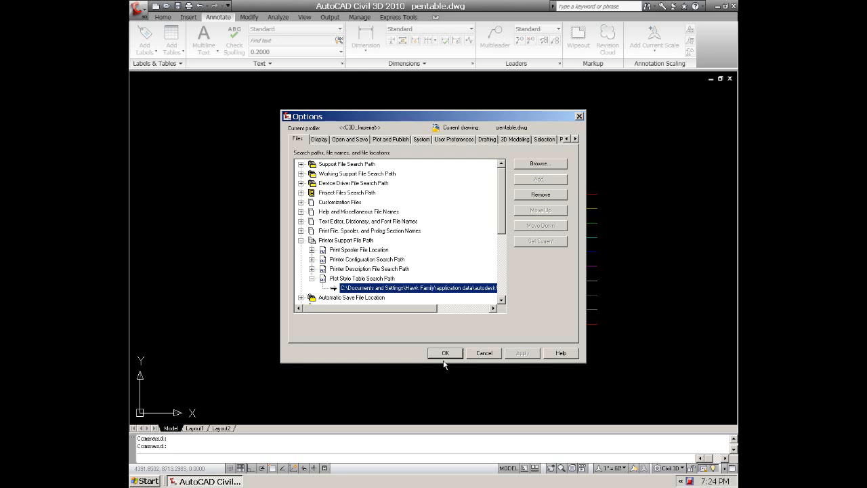